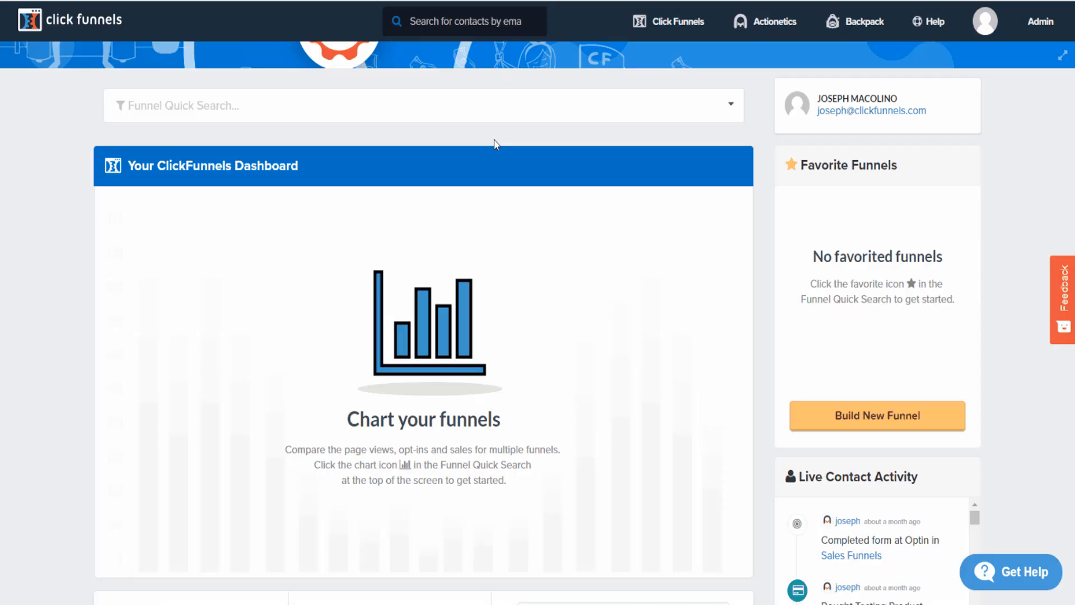
# - Reach the My Domains settings page via the profile avatar menu
pyautogui.click(1039, 21)
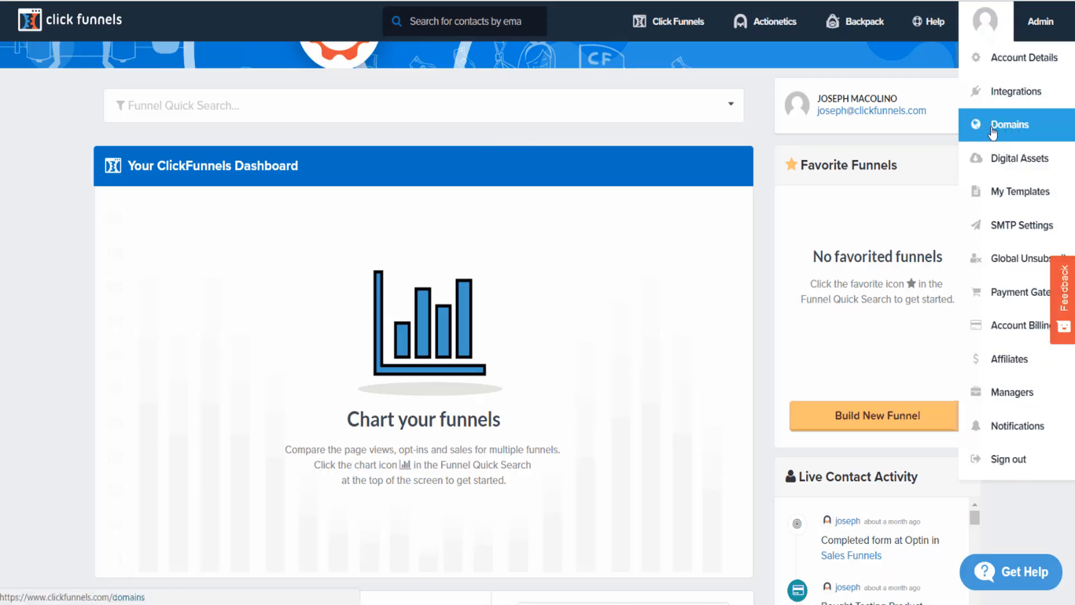
pyautogui.click(1009, 125)
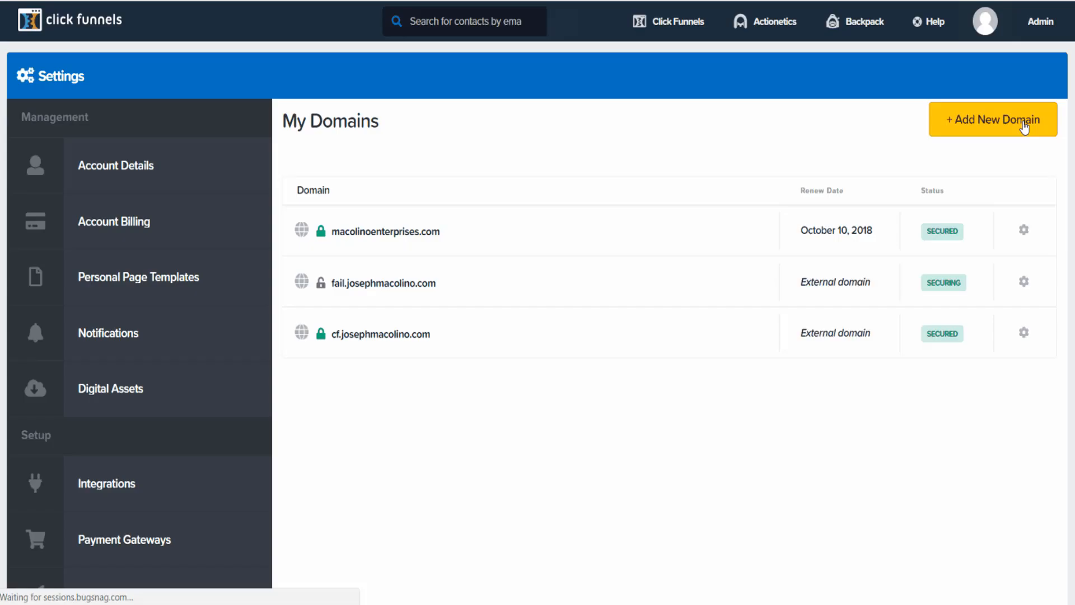
pyautogui.moveTo(1009, 127)
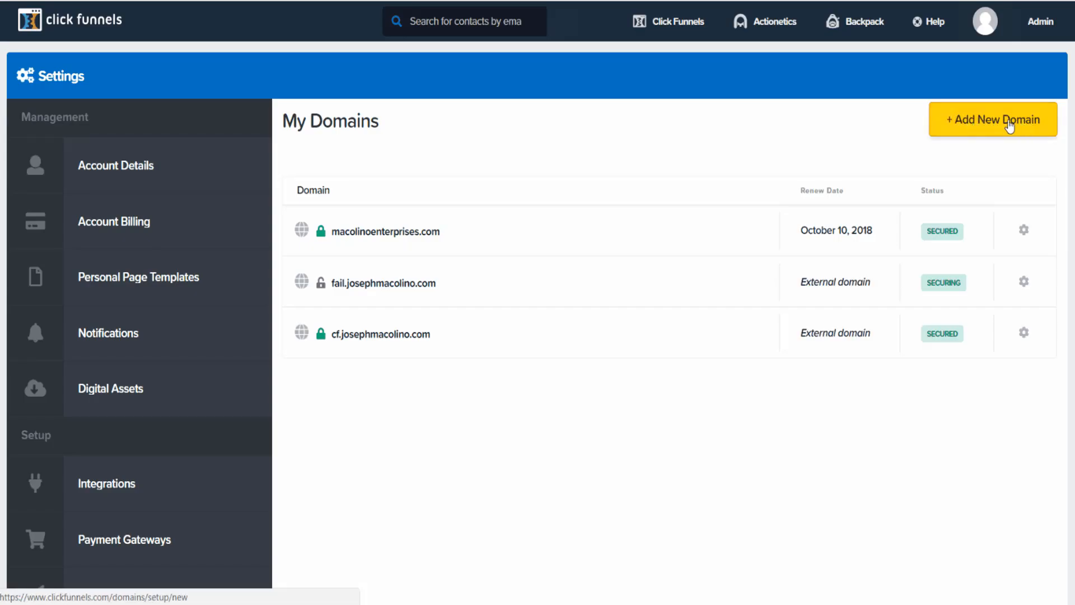
# - Start registering a brand-new domain and search for 'yourdesireddomain' to list priced extensions
pyautogui.click(992, 120)
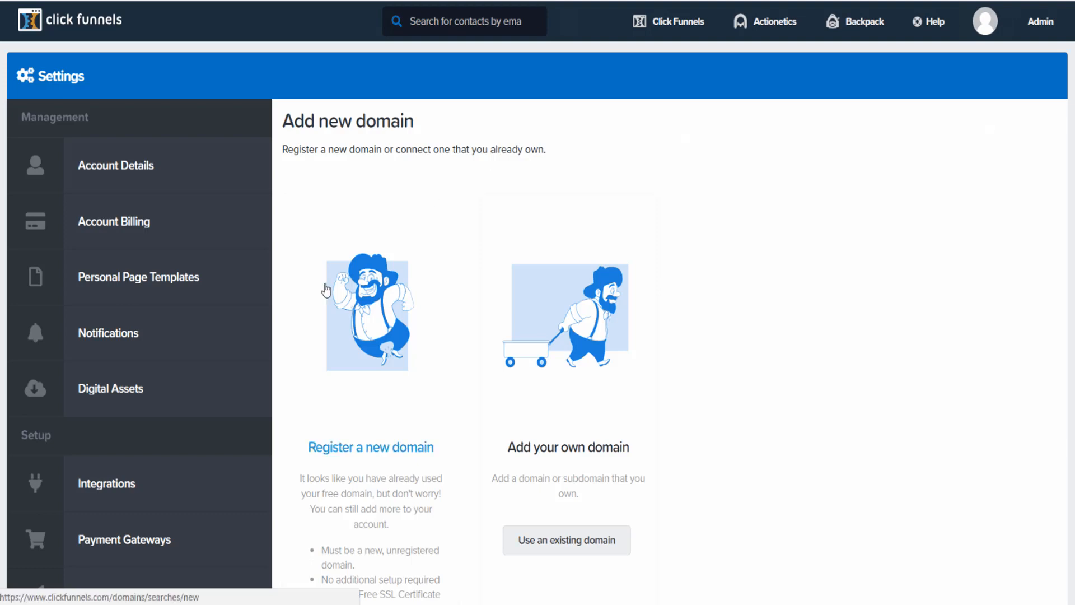
pyautogui.scroll(-3)
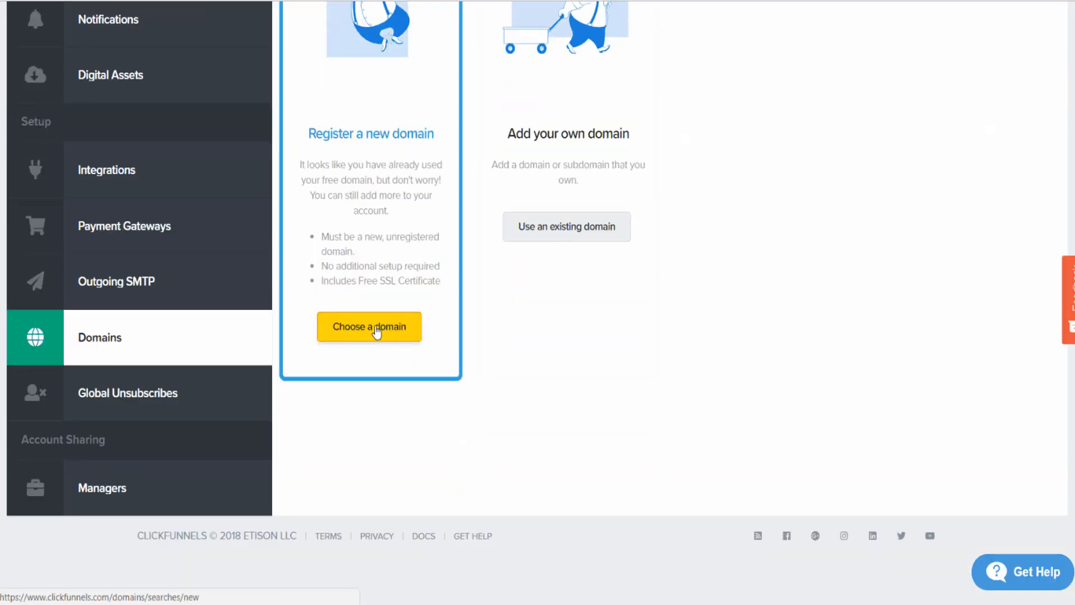
pyautogui.click(368, 326)
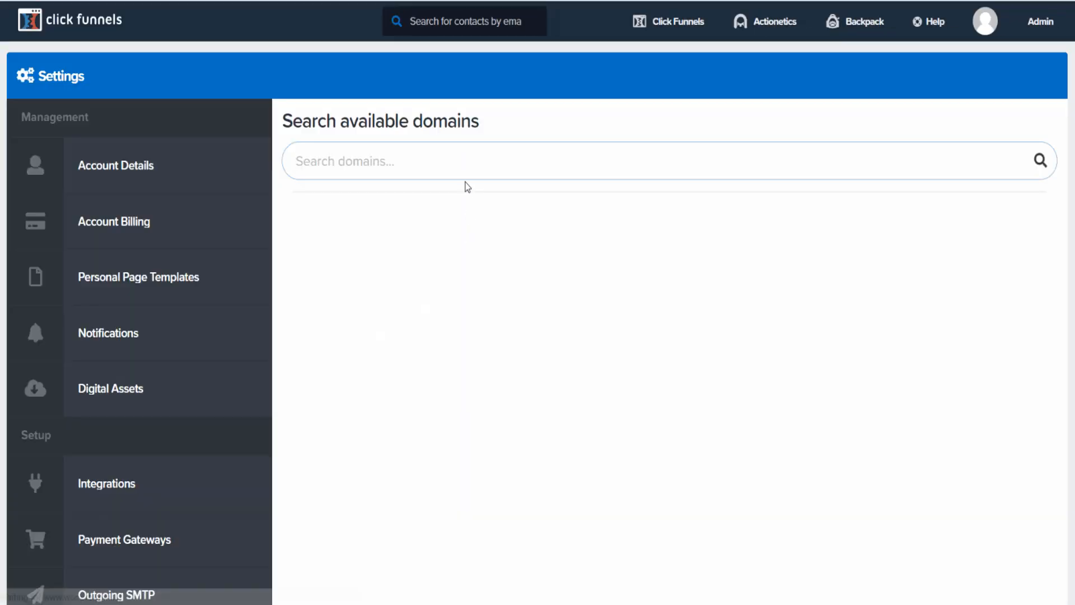
pyautogui.write('yourdesired')
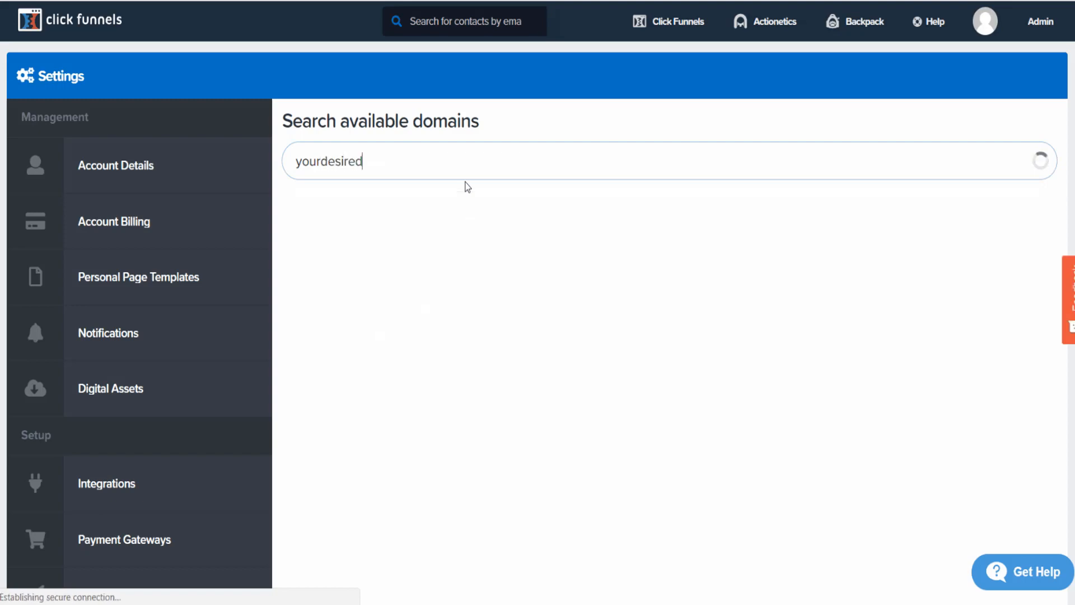
pyautogui.write('domain')
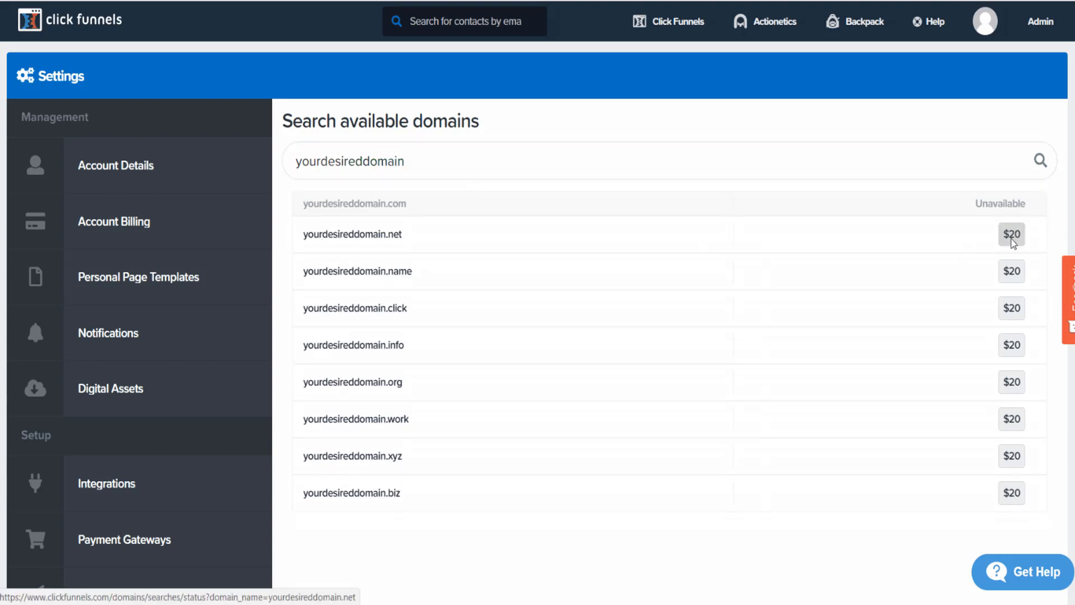
# - Choose yourdesireddomain.net, fill the card form and pay $20 to register it
pyautogui.click(1011, 234)
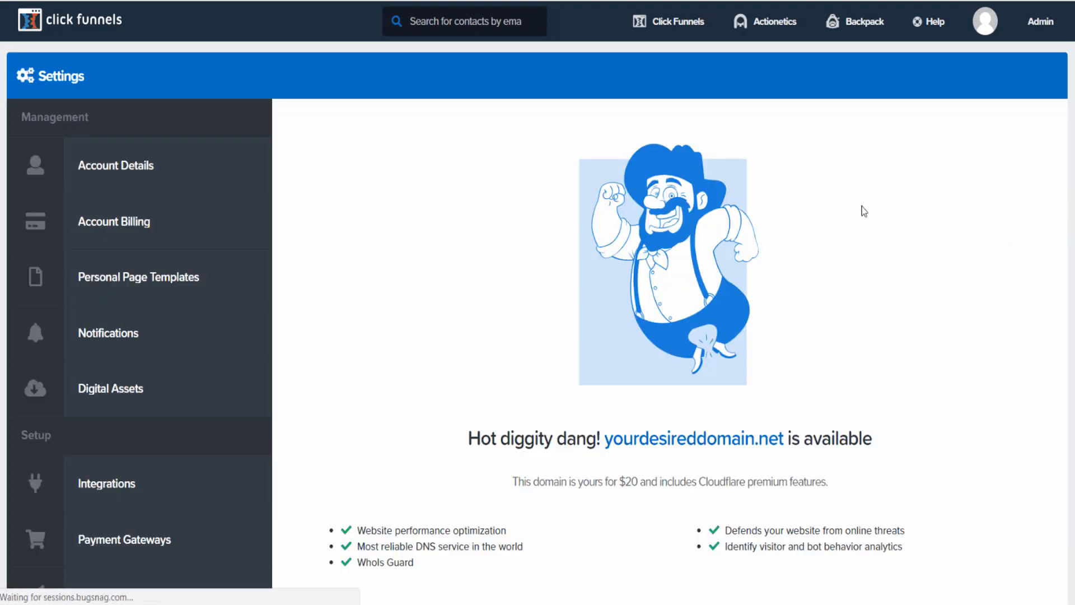
pyautogui.scroll(-3)
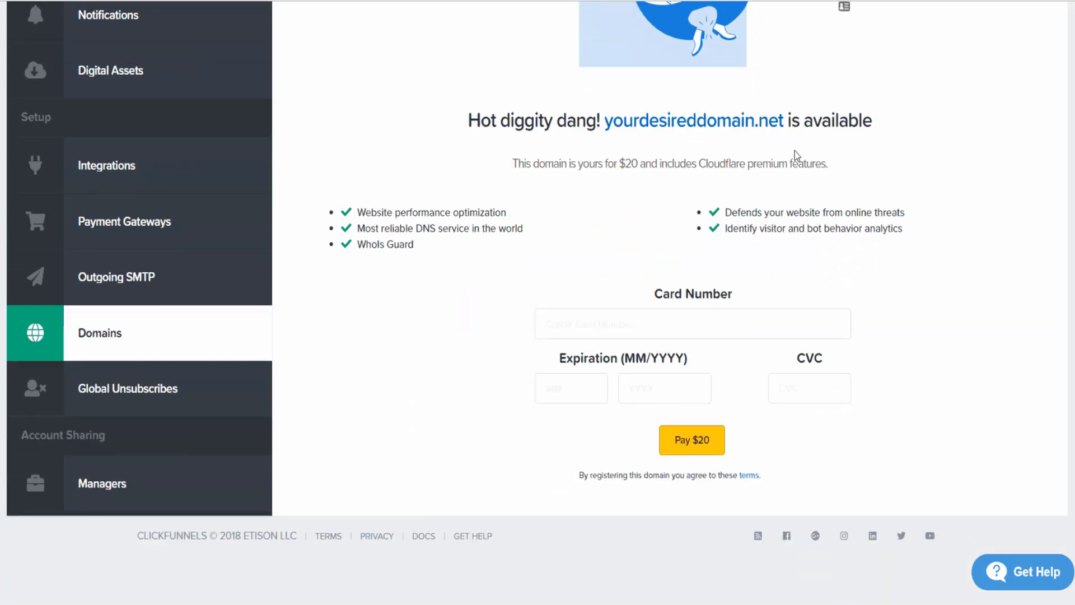
pyautogui.click(691, 439)
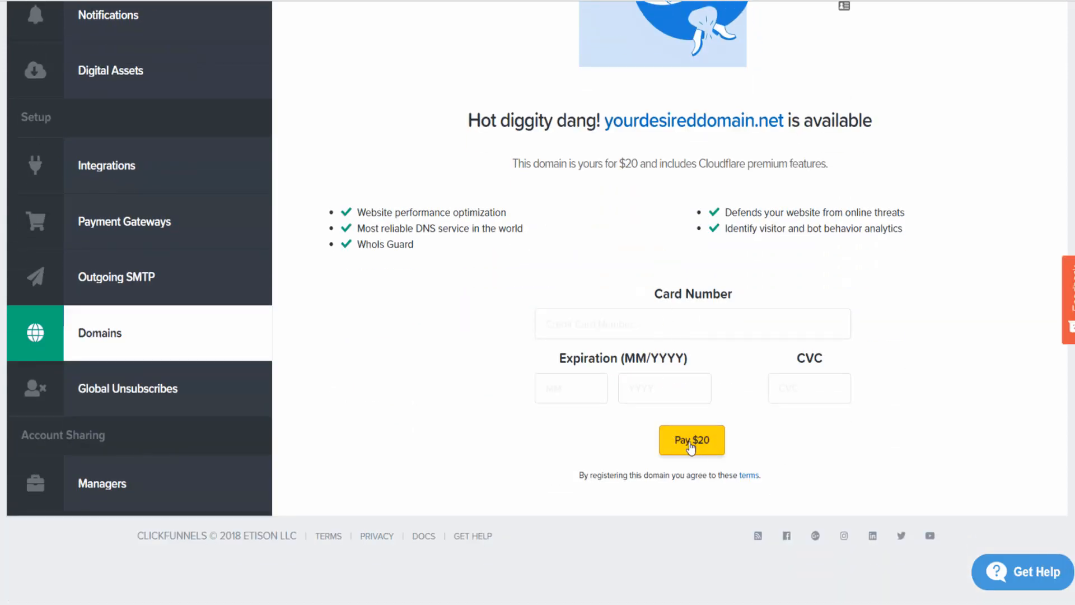
pyautogui.click(692, 323)
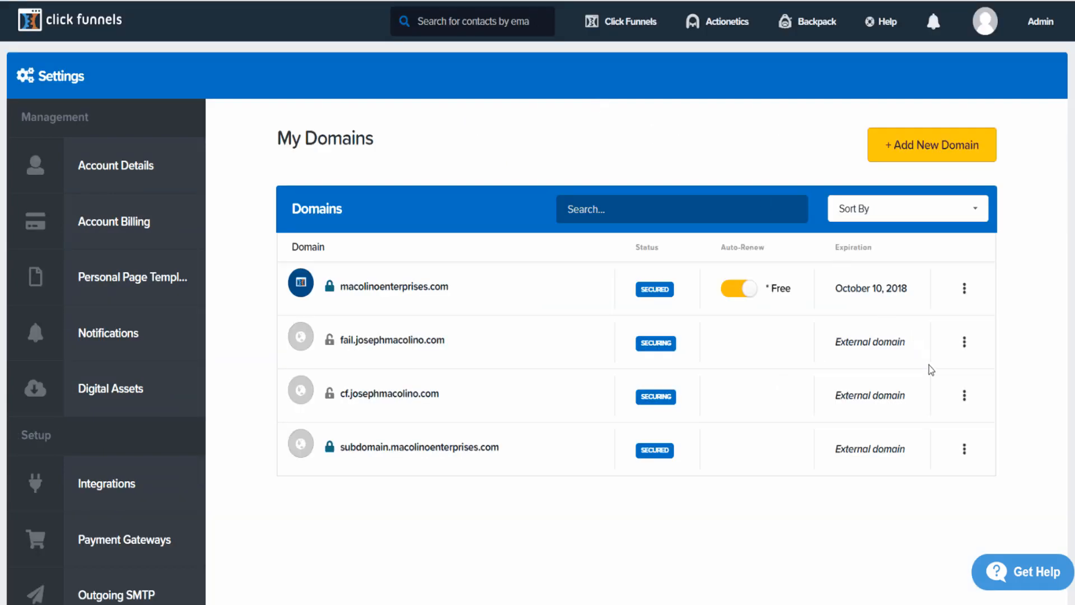
# - Edit cf.josephmacolino.com and expand its SSL setup section
pyautogui.click(964, 396)
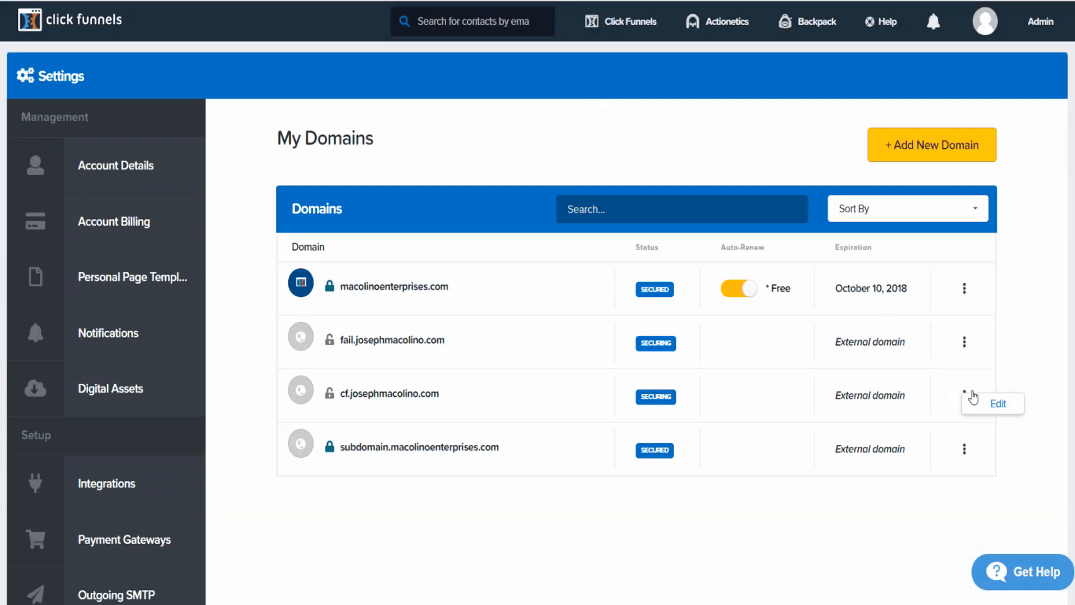
pyautogui.click(996, 404)
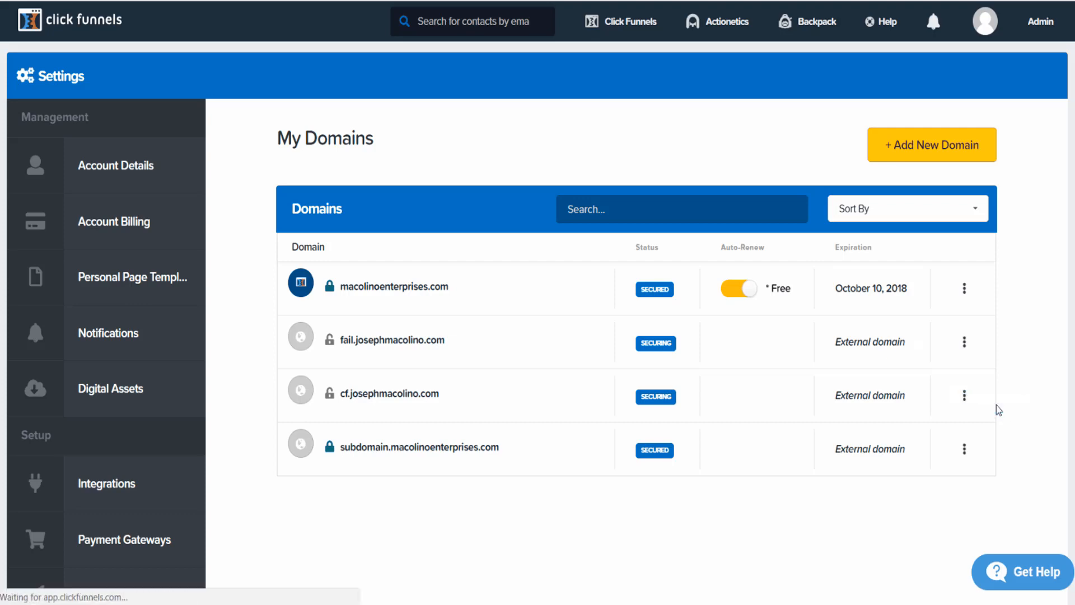
pyautogui.click(388, 393)
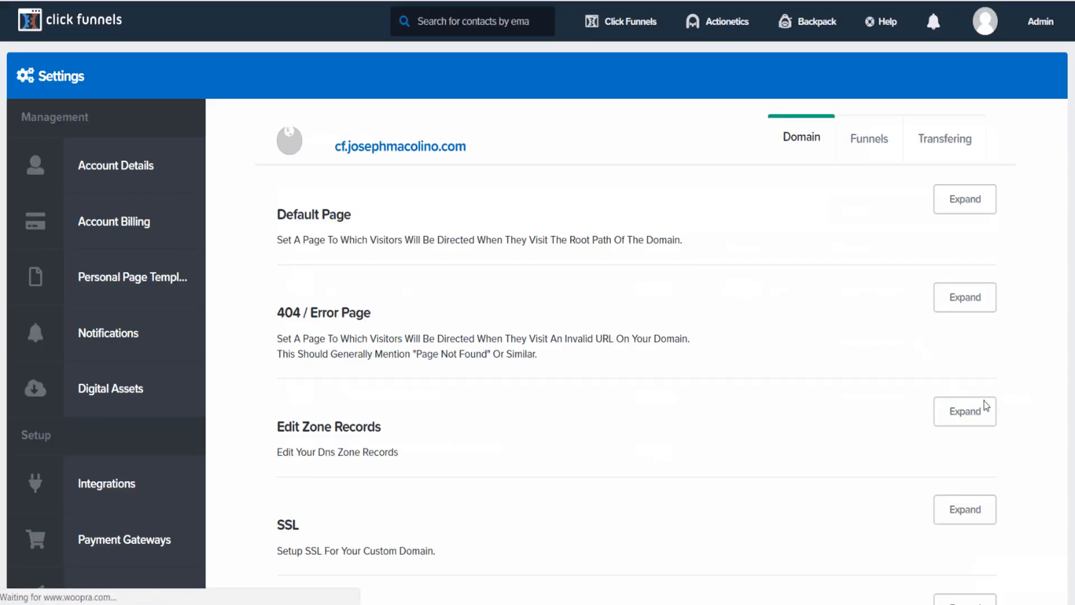
pyautogui.scroll(-3)
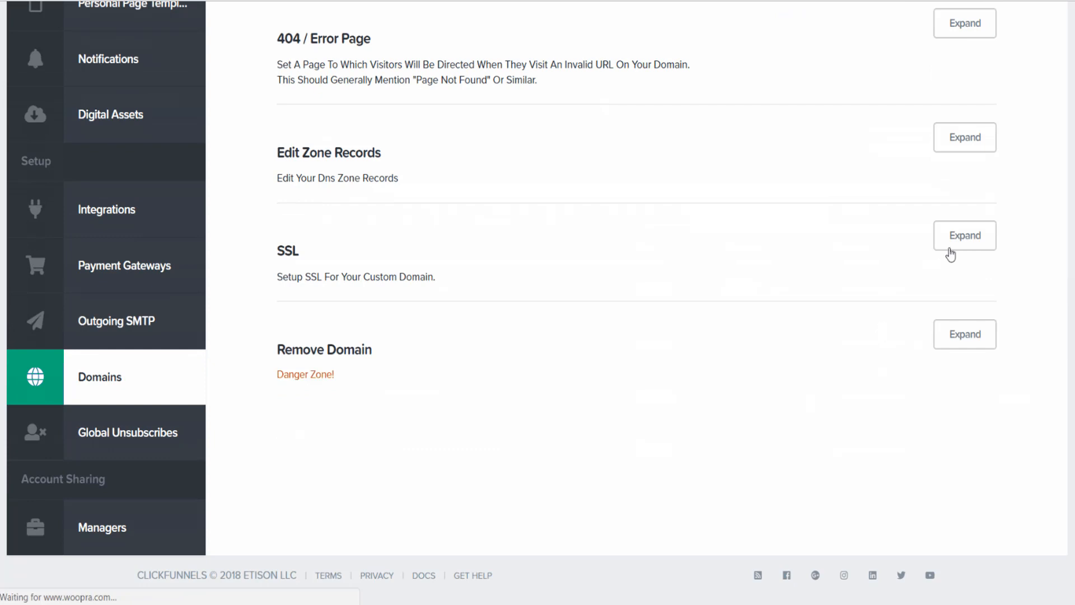
pyautogui.click(963, 235)
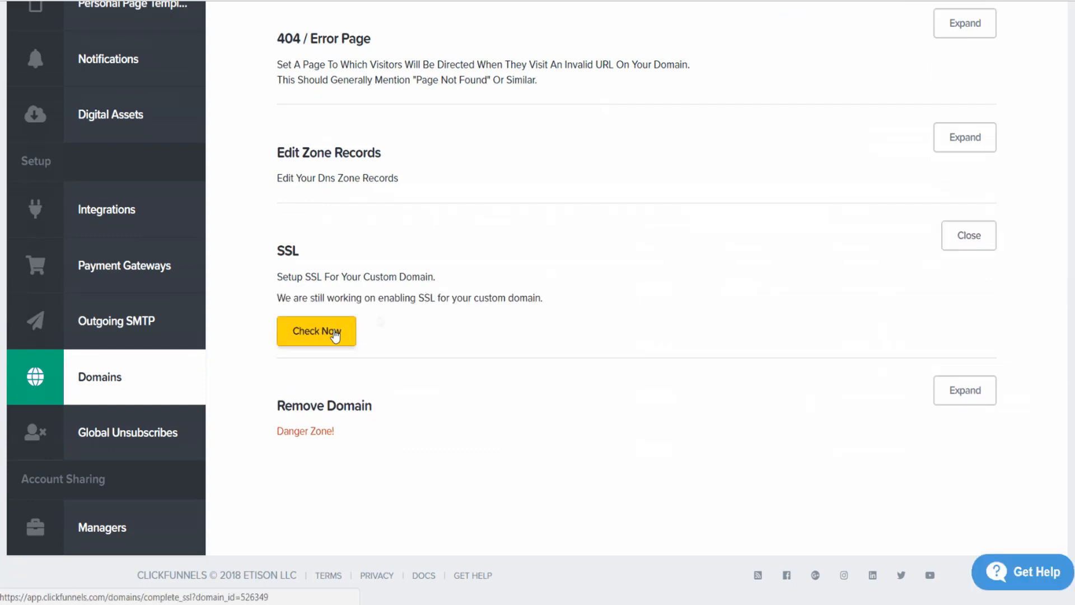
# - Run Check Now until SSL is confirmed, then return to Add New Domain
pyautogui.click(316, 331)
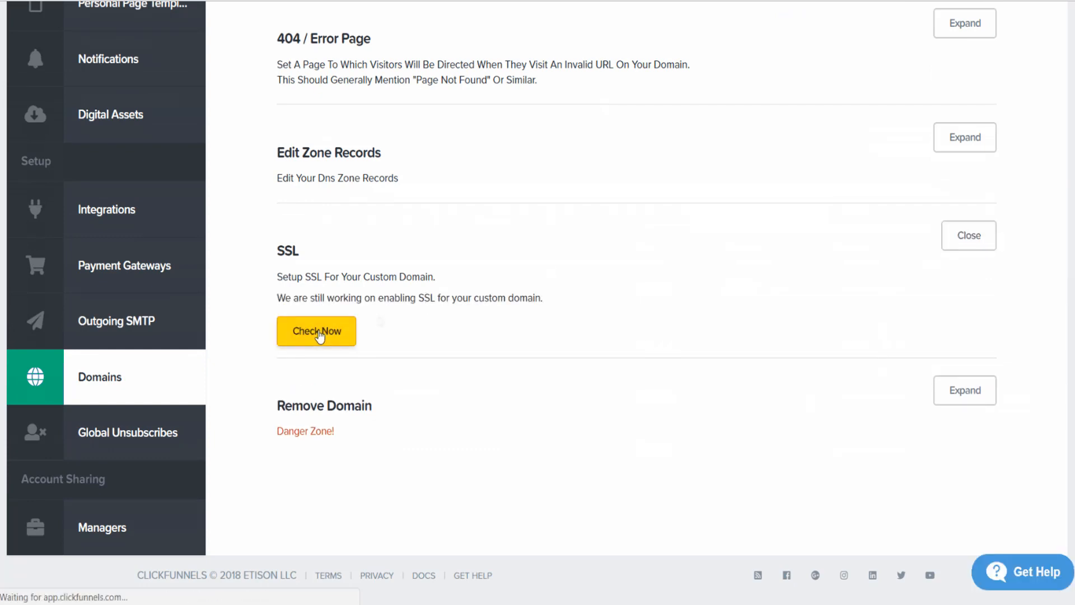
pyautogui.click(316, 332)
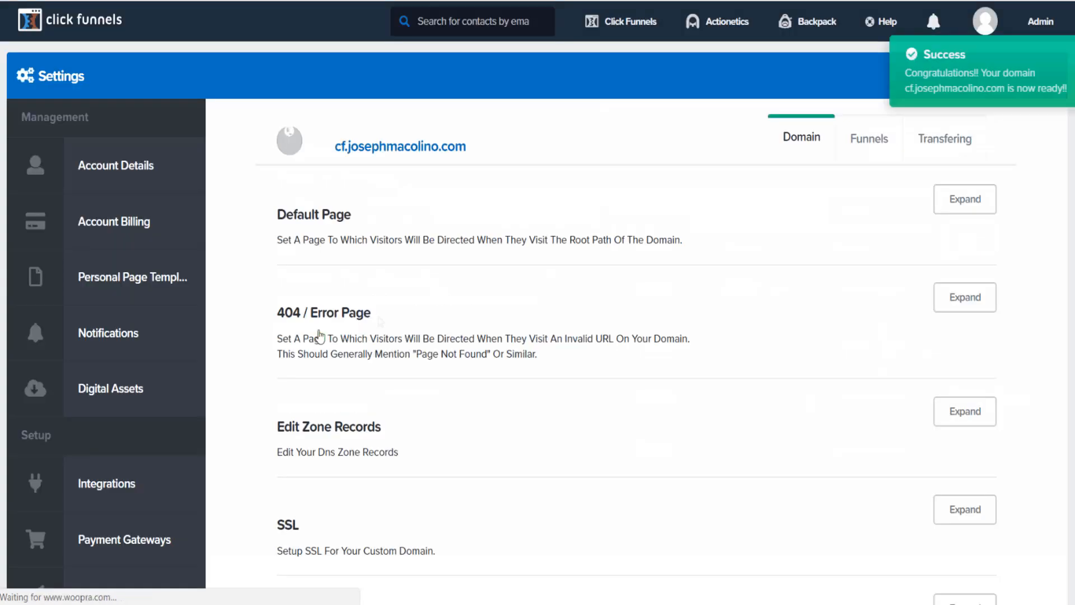
pyautogui.click(70, 497)
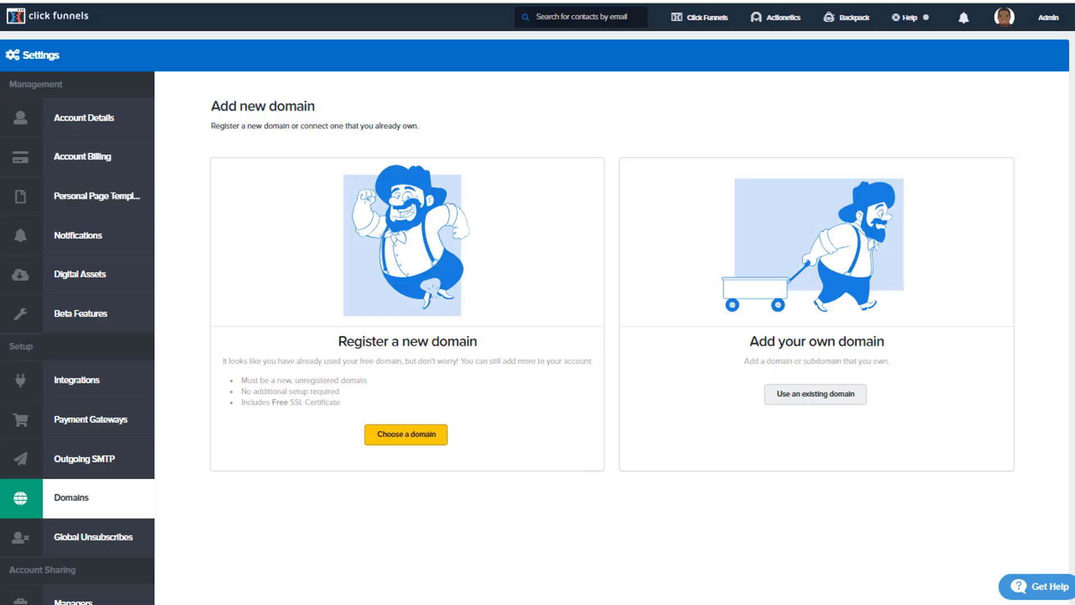